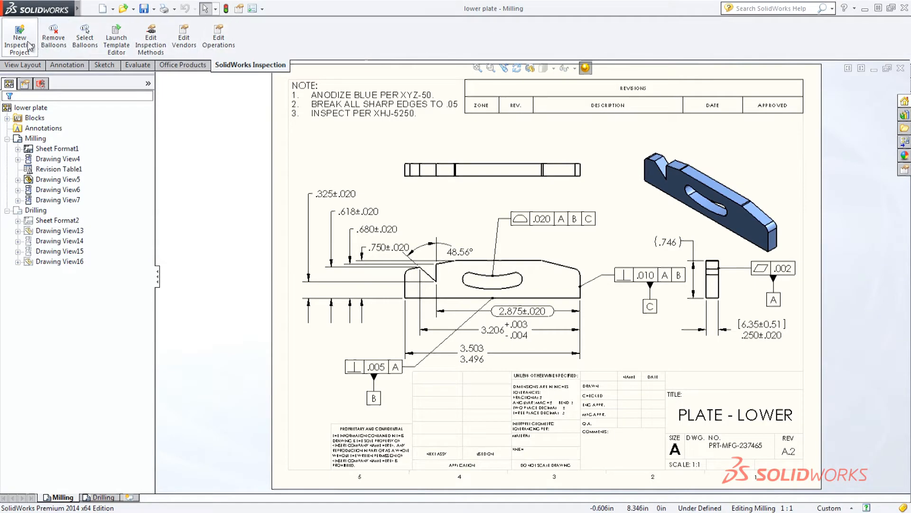
Step: Create a new inspection project linking part number PRT-MFG-237465 and name 'Plate - Lower' from model properties
left_click(19, 37)
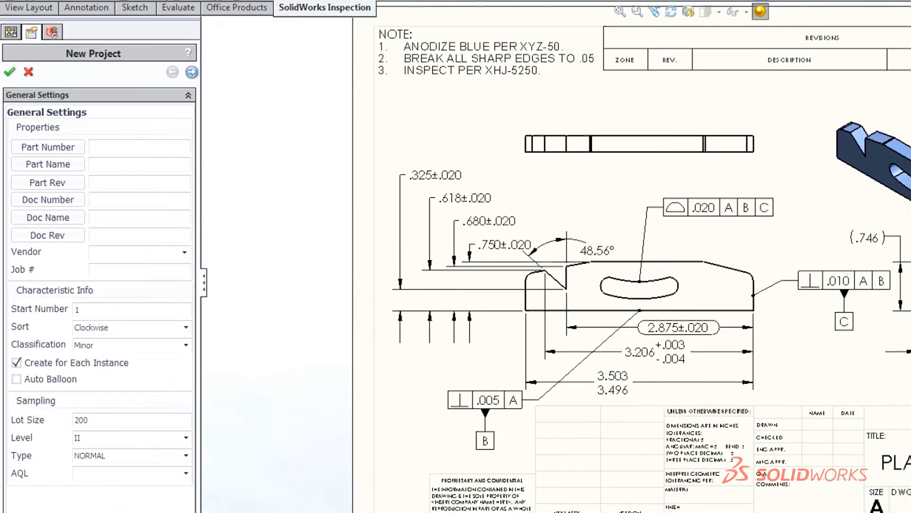
mouse_move(46, 116)
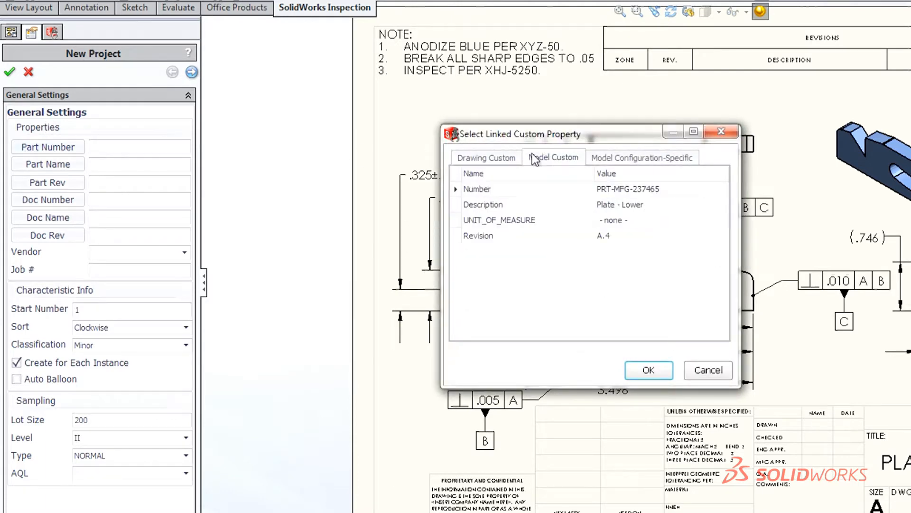
left_click(648, 370)
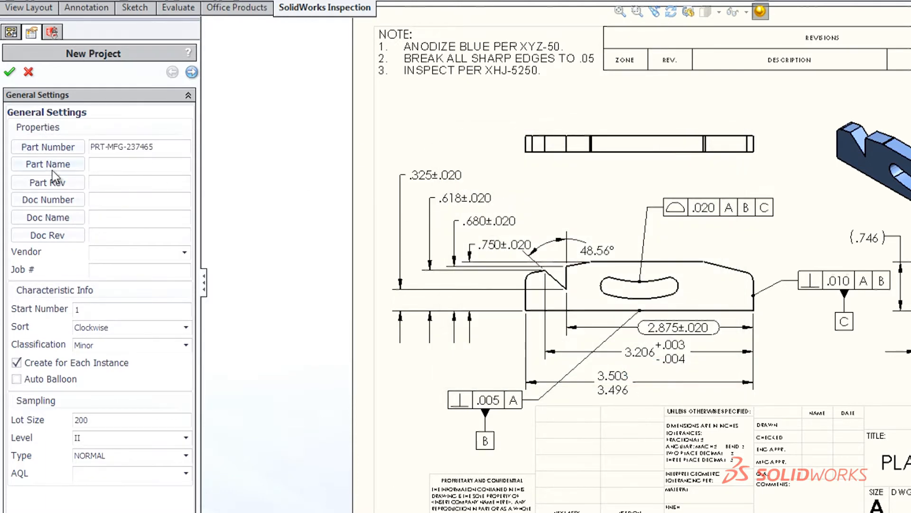
left_click(47, 164)
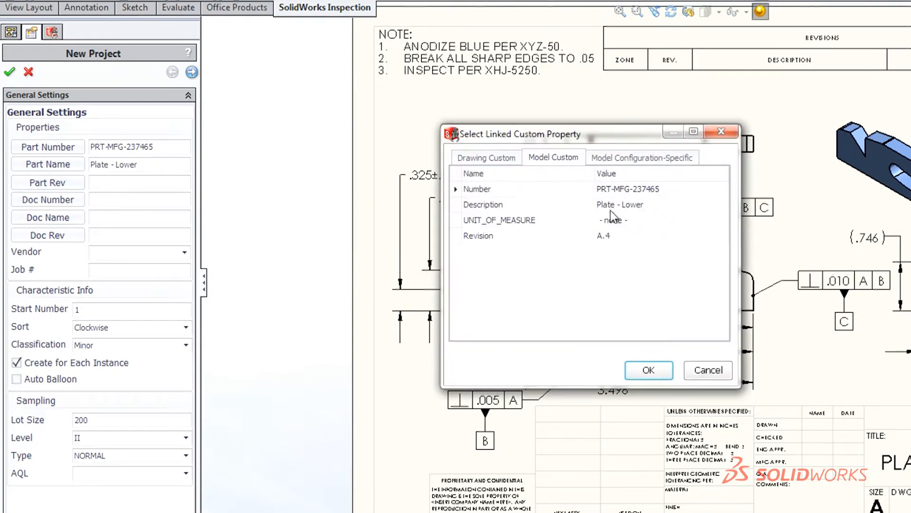
left_click(647, 370)
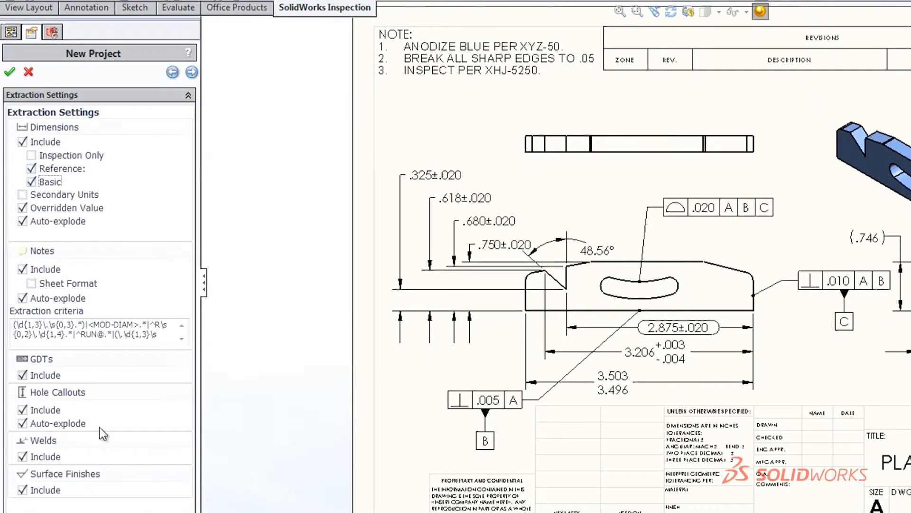
mouse_move(32, 162)
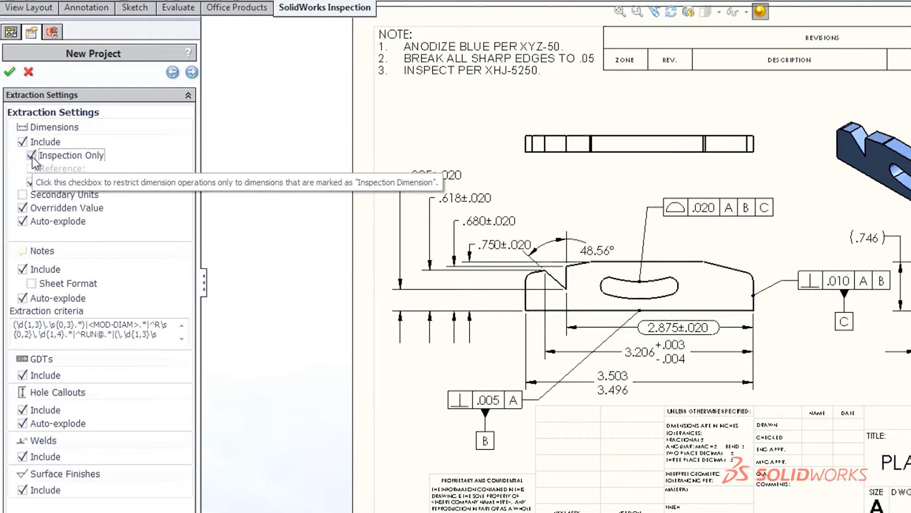
Step: Toggle extracting only inspection-marked dimensions before creating the project
left_click(8, 72)
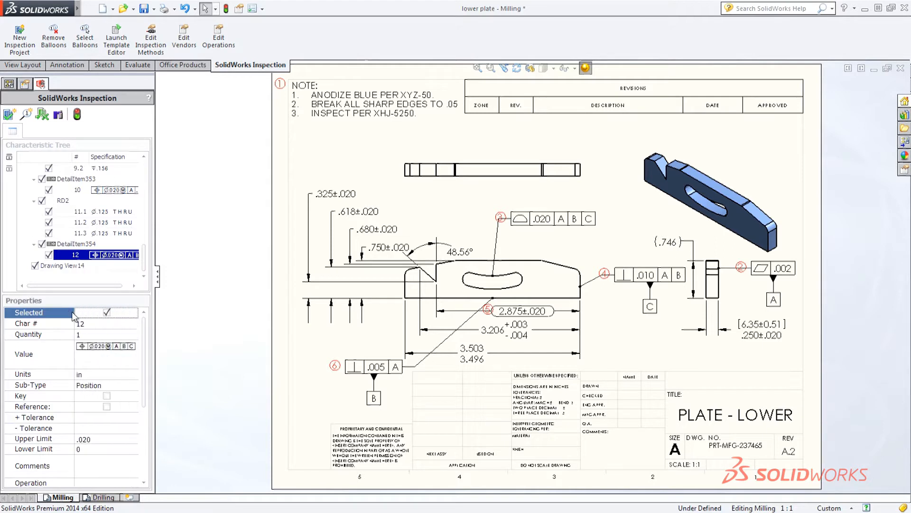
Step: Mark the .005 perpendicularity characteristic 6 as Key and bring up ballooning settings
left_click(377, 366)
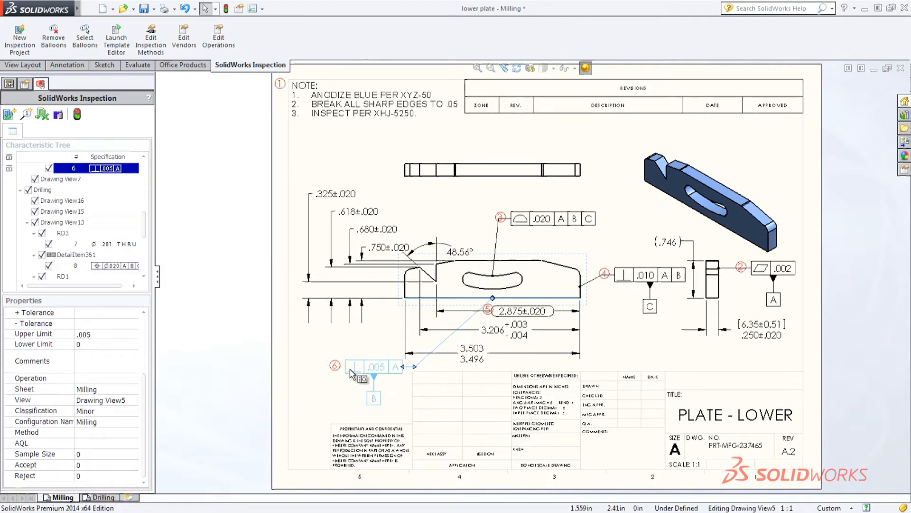
left_click(375, 367)
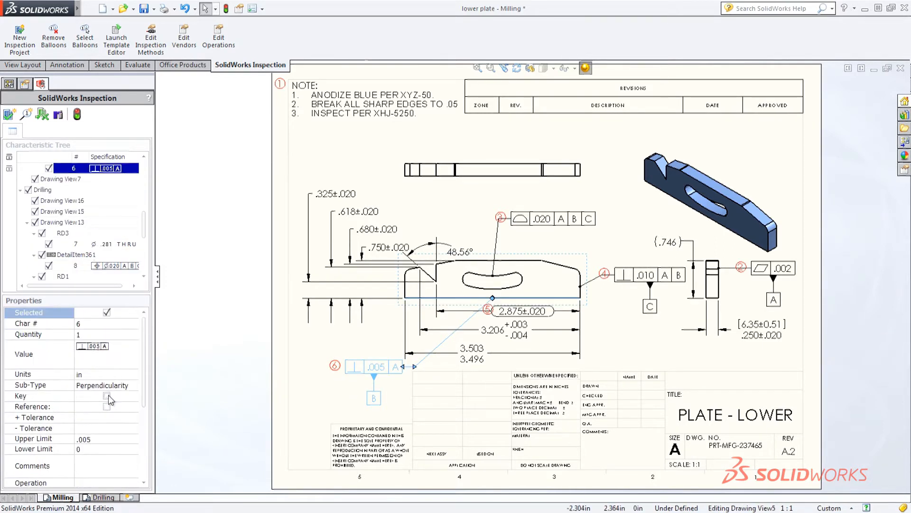
left_click(106, 395)
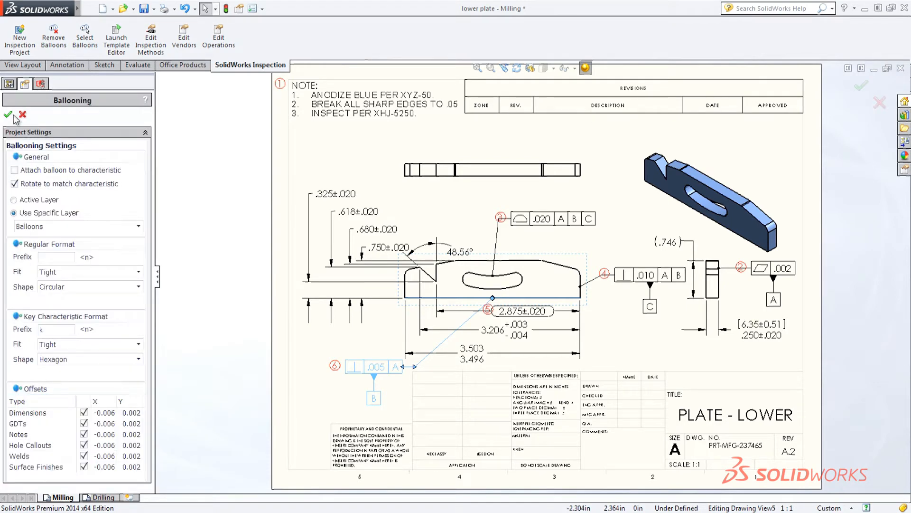
Step: Confirm the ballooning settings so balloon 6 shows as key, then accept the export settings
left_click(8, 116)
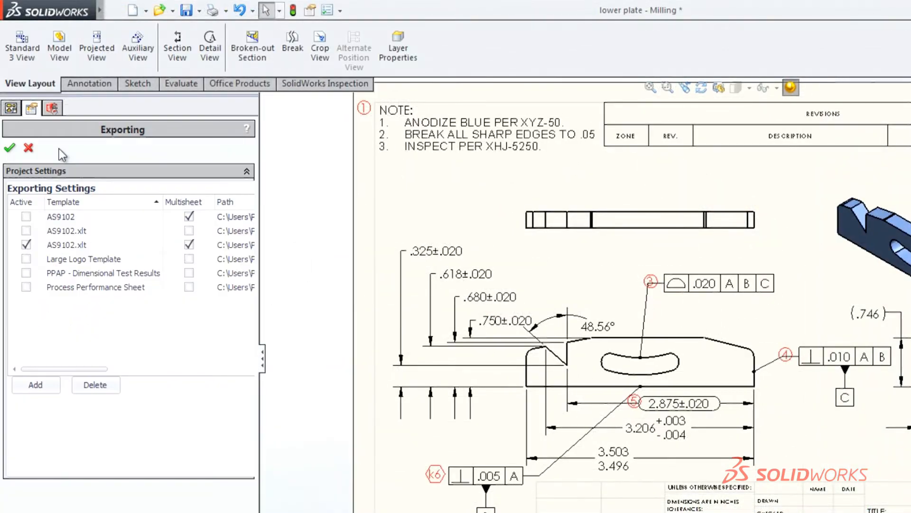
left_click(10, 149)
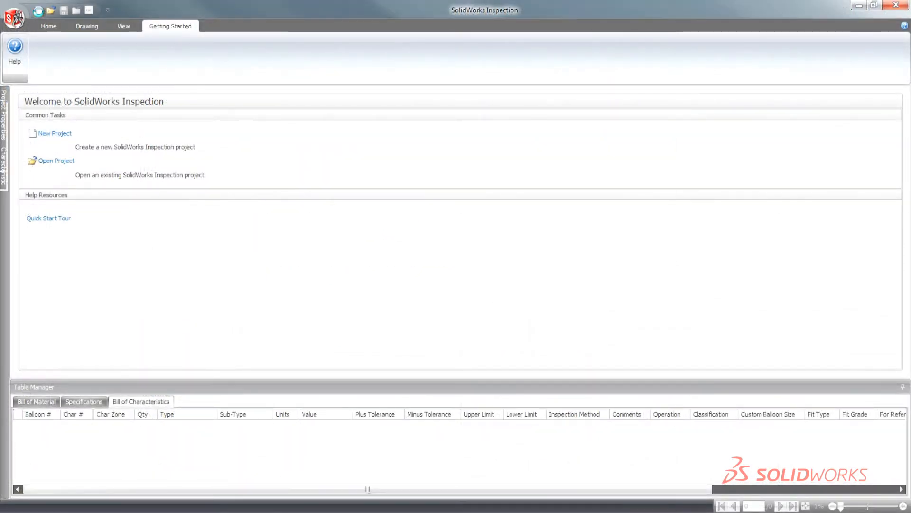
Step: Start a new AS9102 (Inches) project loading the LOWER PLATE - A2.PDF drawing
left_click(54, 133)
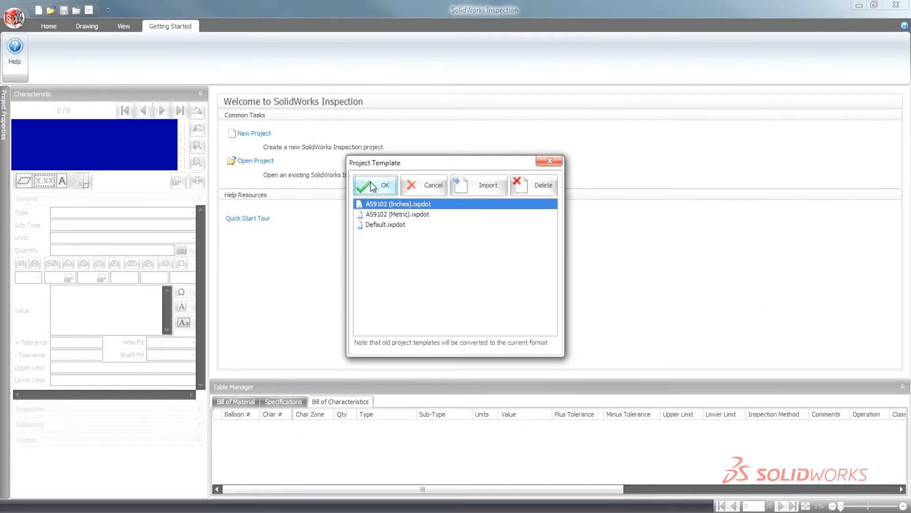
left_click(375, 185)
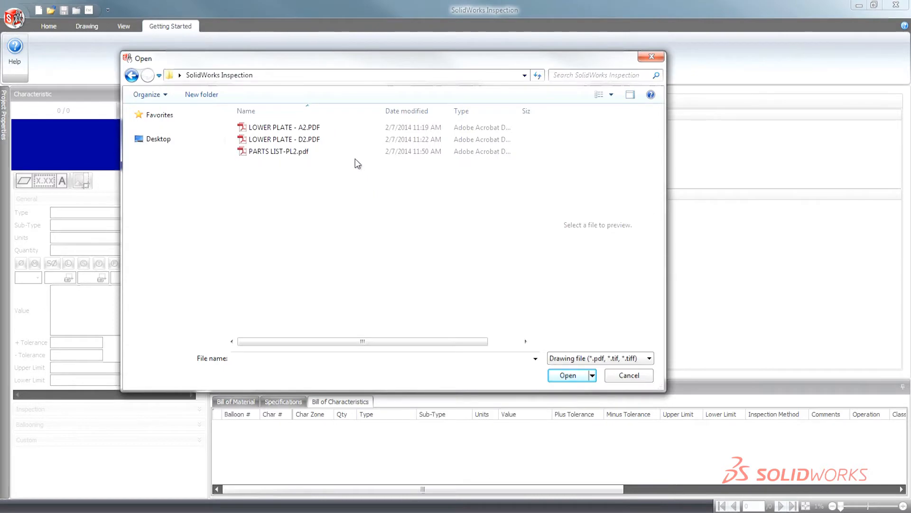
left_click(284, 128)
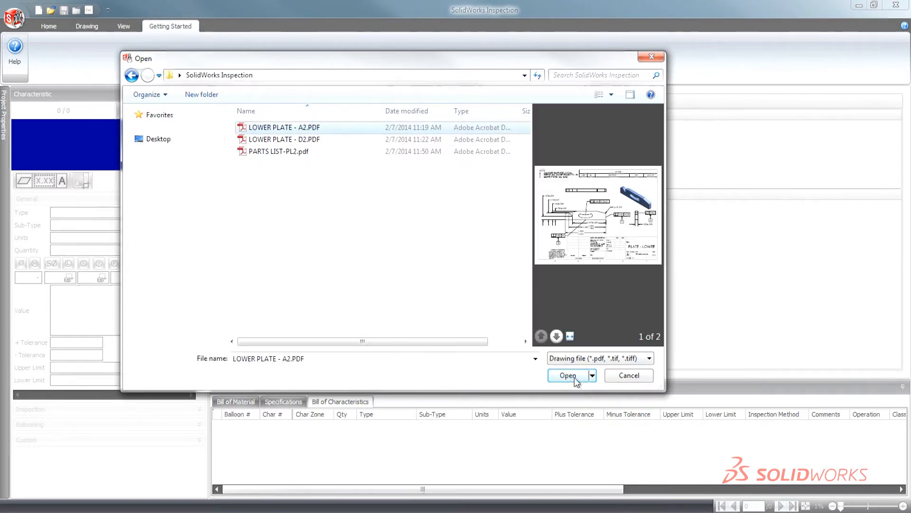
left_click(568, 375)
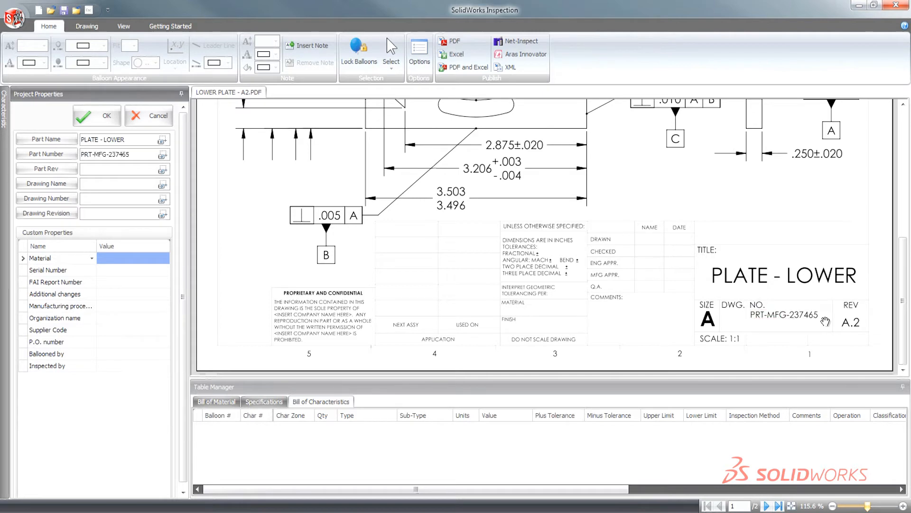
Step: Enter A.2 as the project's Part Rev
left_click(123, 169)
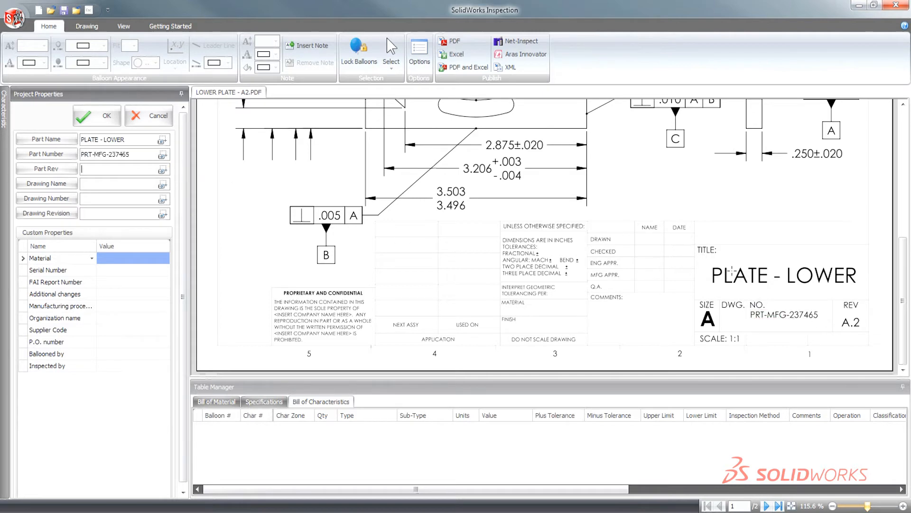
type("A.2")
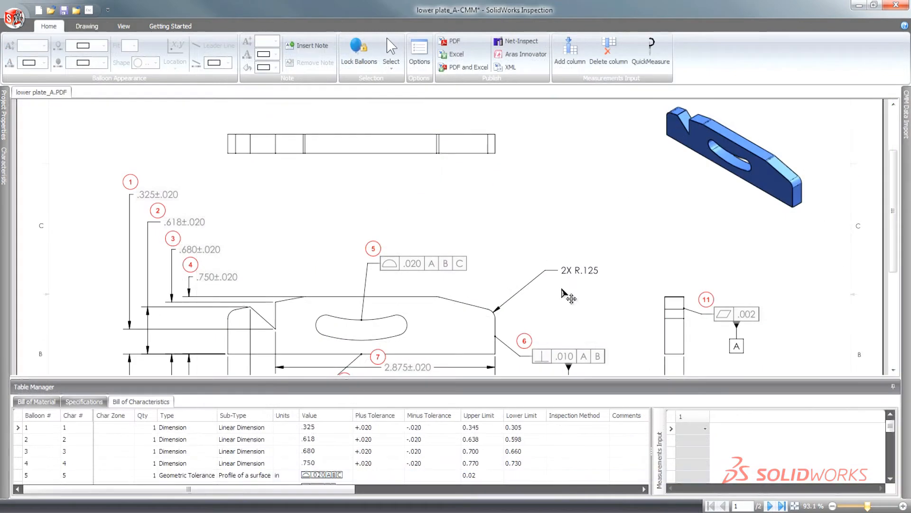
mouse_move(687, 433)
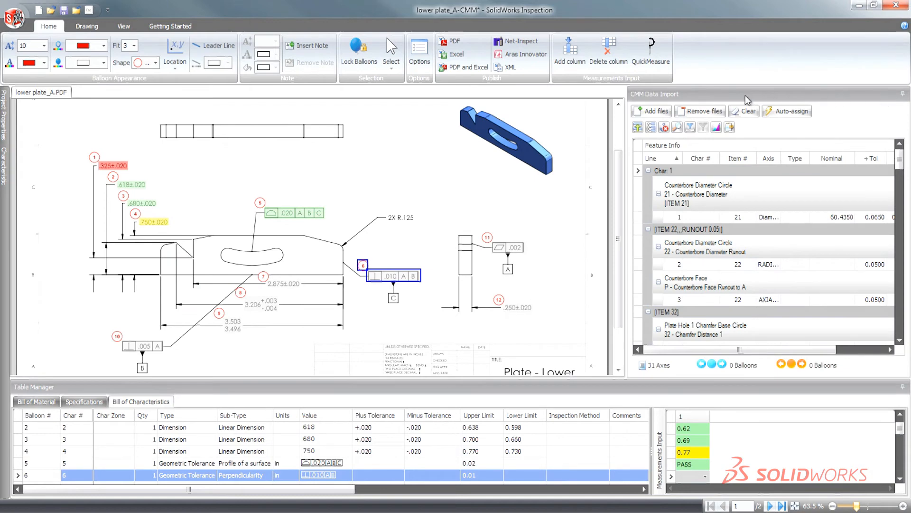
Step: Import the multi-selected PDCMIS .txt CMM reports to fill six measurement samples
left_click(653, 112)
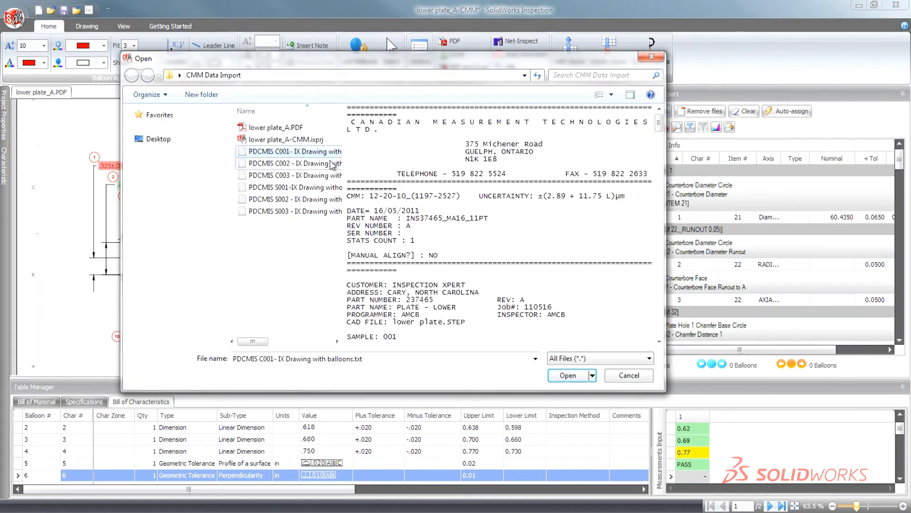
left_click(293, 164)
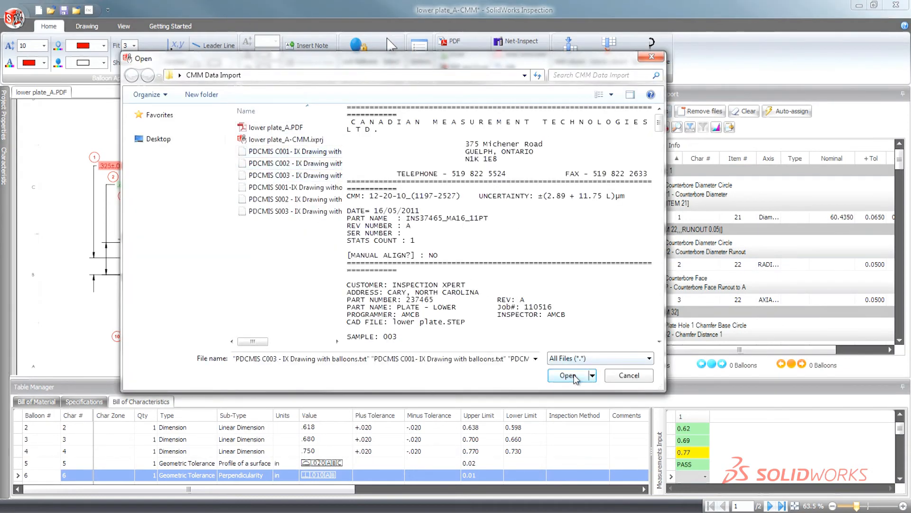
left_click(568, 375)
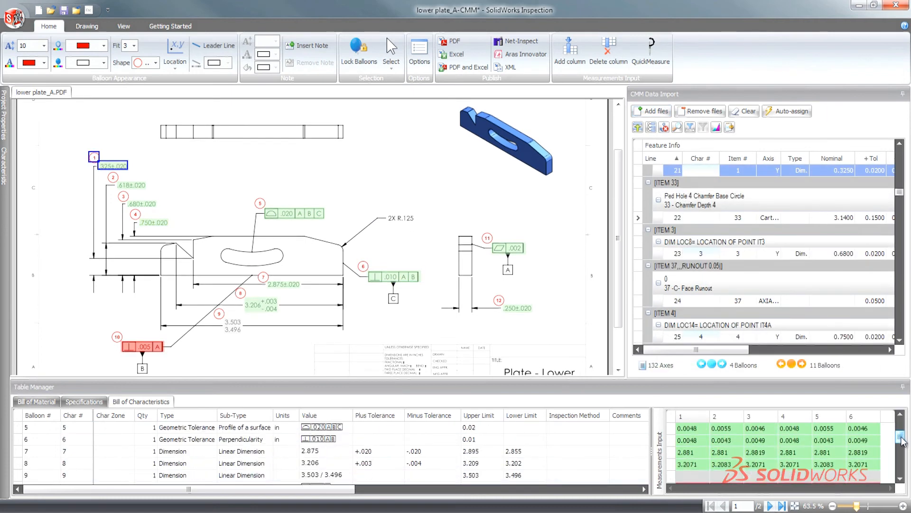